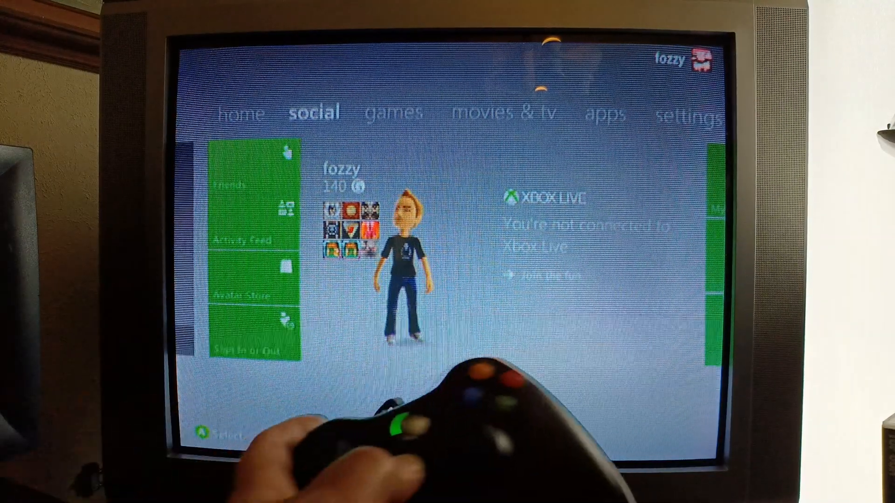
# Move from the social tab to the settings tab and enter System Settings.
pyautogui.press('Right')
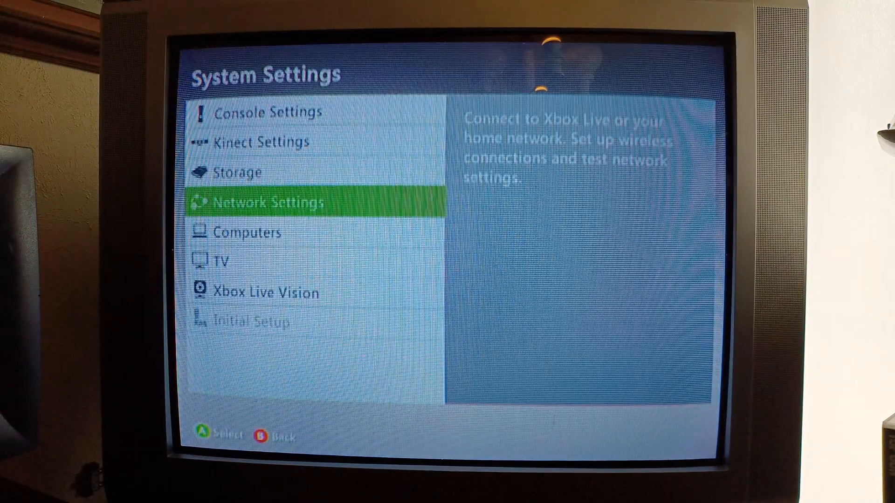
# Choose Network Settings to list the wired and wireless Available Networks.
pyautogui.click(263, 202)
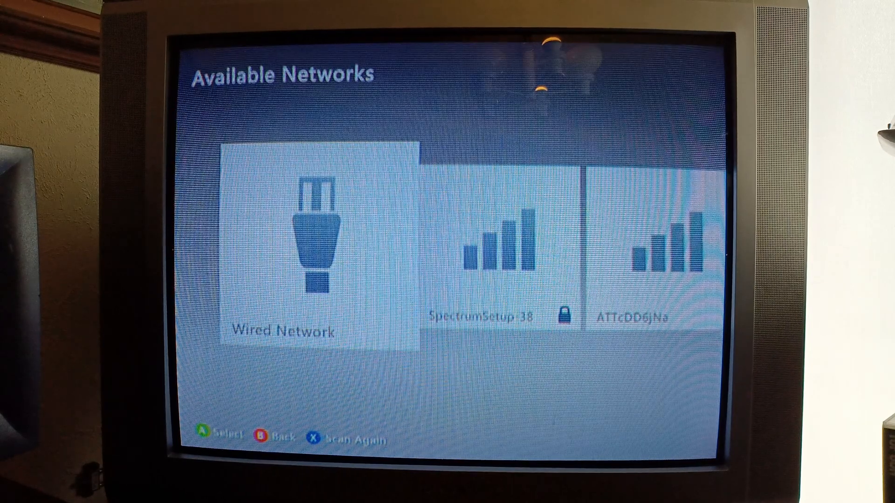
pyautogui.hscroll(3)
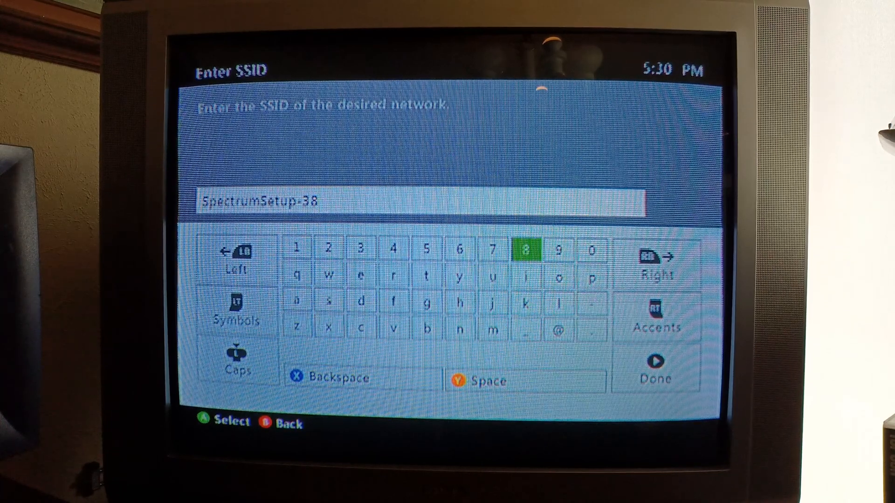
pyautogui.click(657, 370)
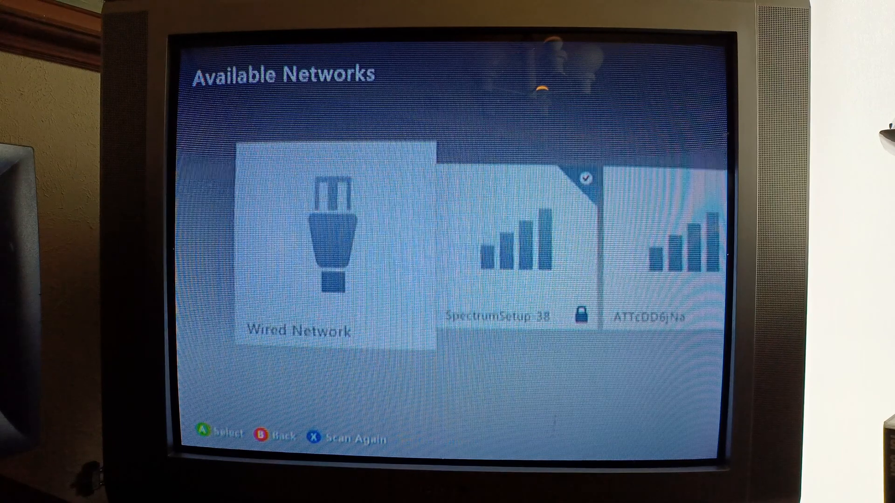
# Scroll the Available Networks list to confirm SpectrumSetup-38 is checked as connected.
pyautogui.hscroll(3)
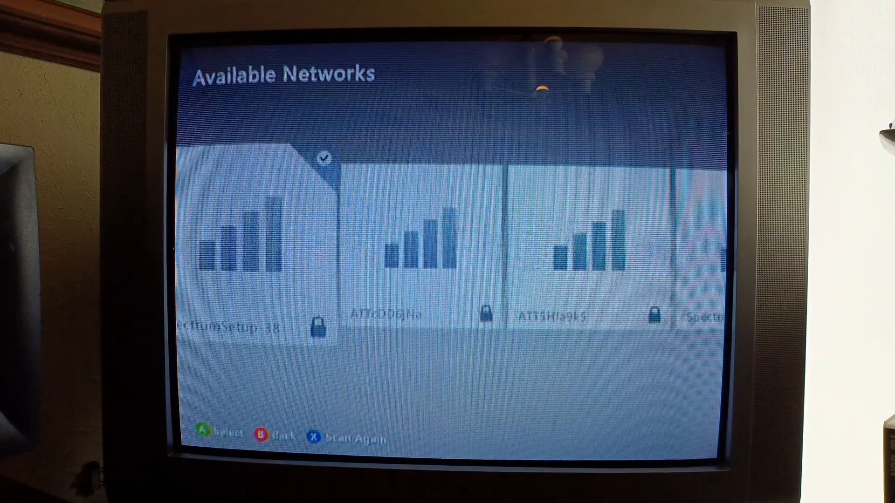